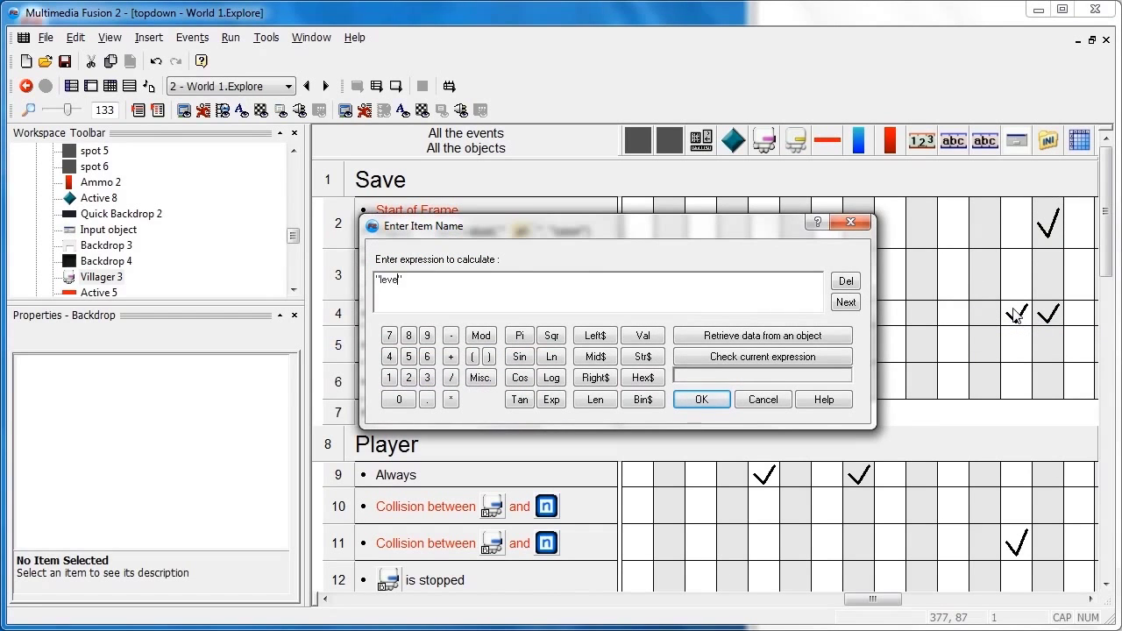
Step: Enter the quoted level name in the Enter Item Name expression box
left_click(700, 399)
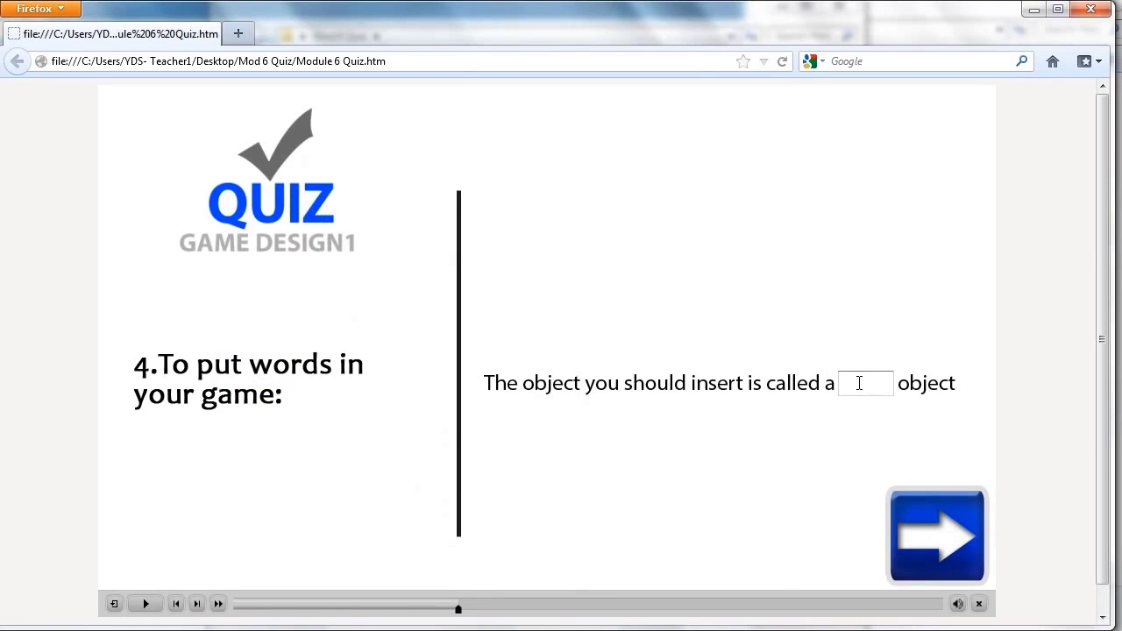
Step: Answer quiz question 4 with 'string' and advance to the next question
type("string")
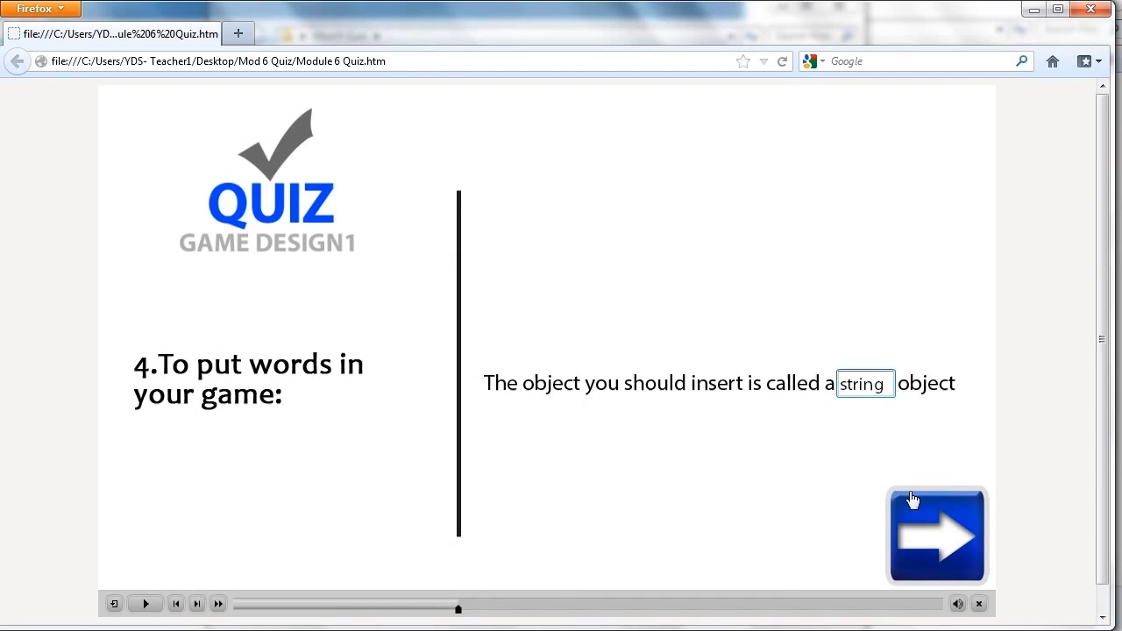
left_click(936, 535)
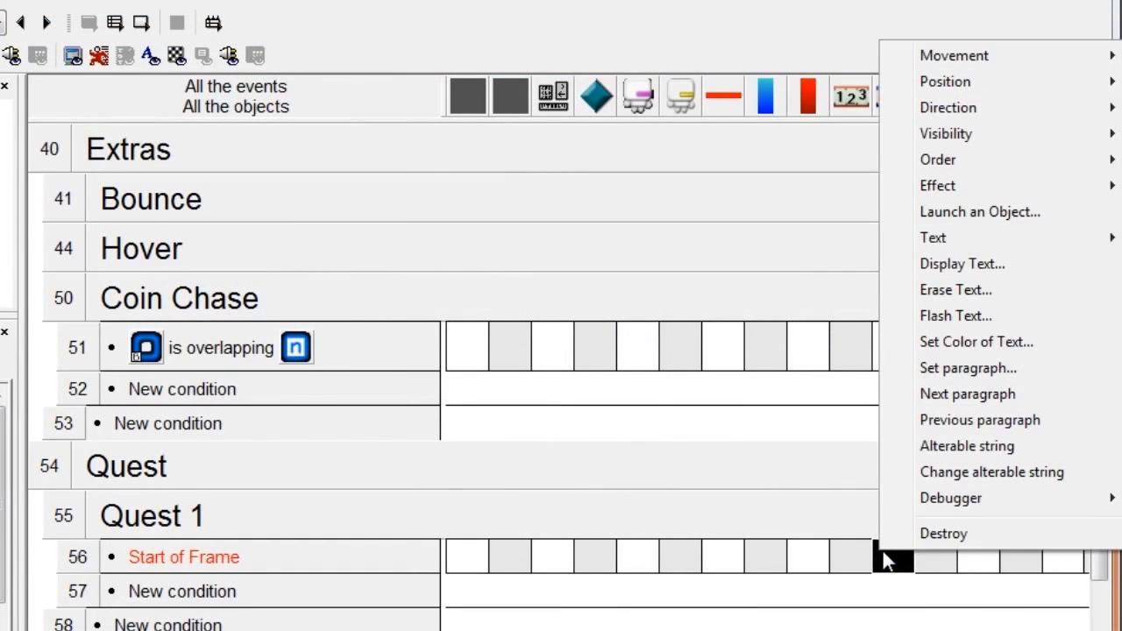
Step: Add a Change alterable string action reading 'Get to the Hanger!' to Start of Frame
left_click(992, 471)
type("\"G")
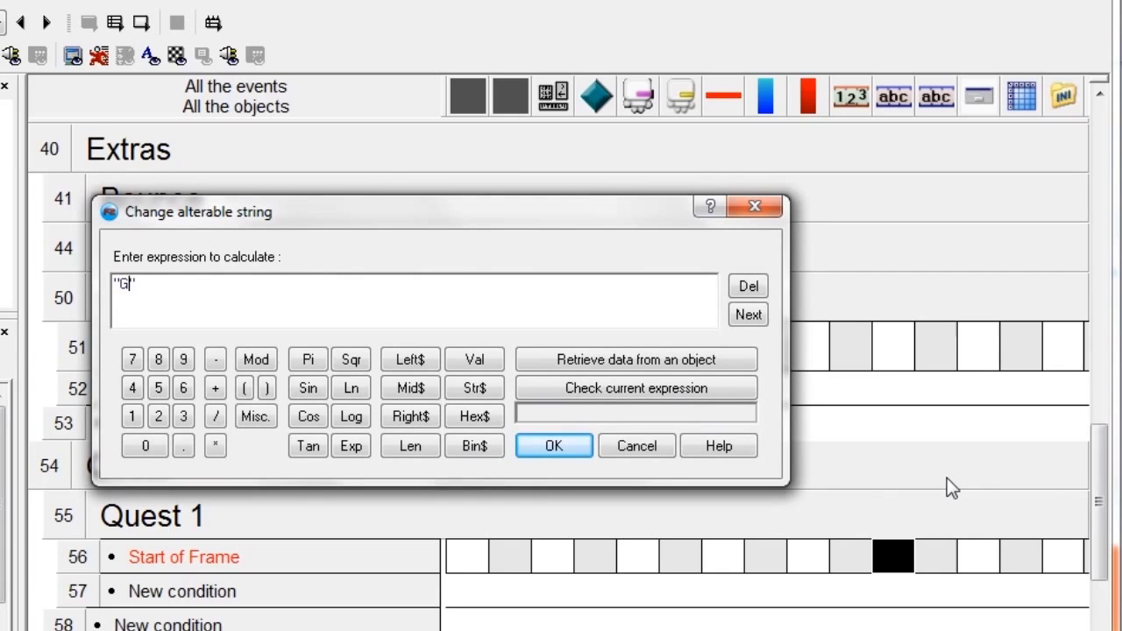
type("et to the")
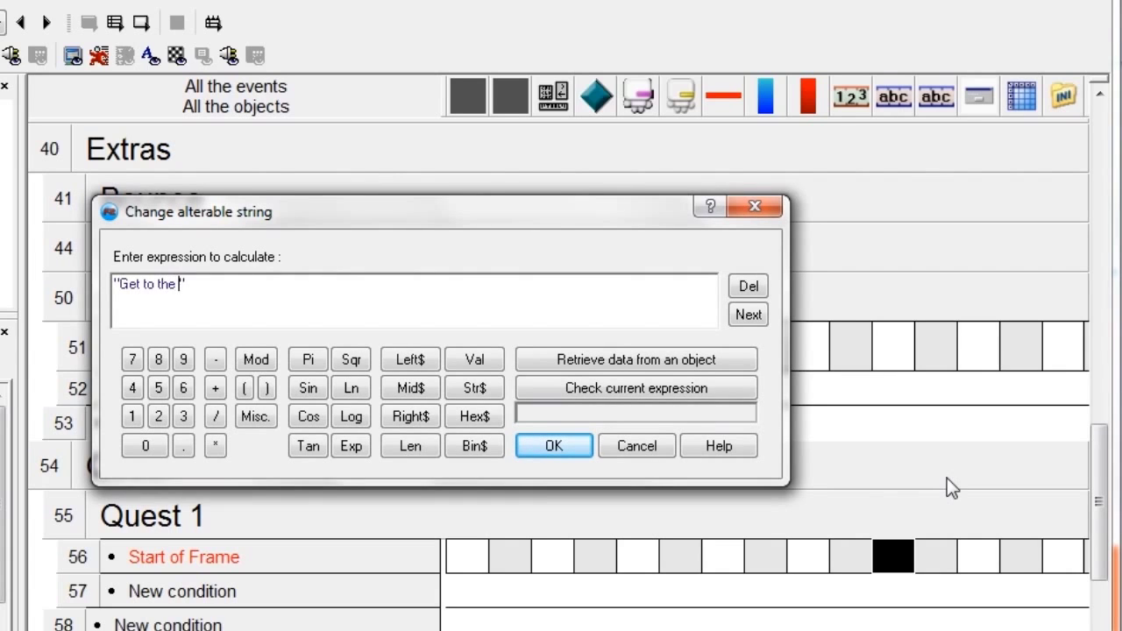
type("Hanger!")
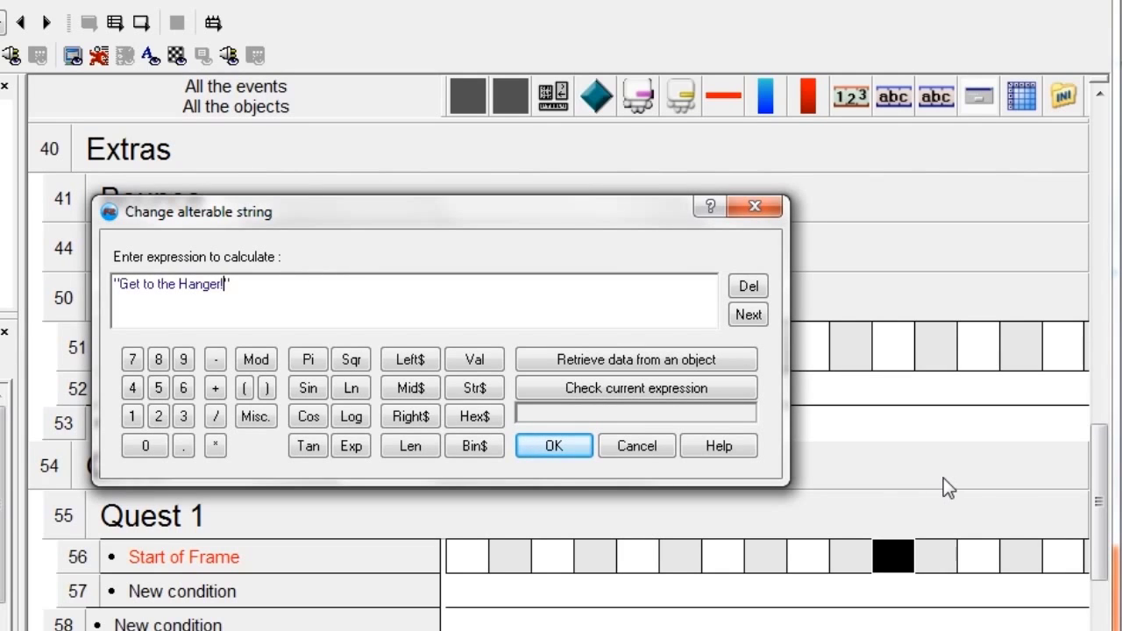